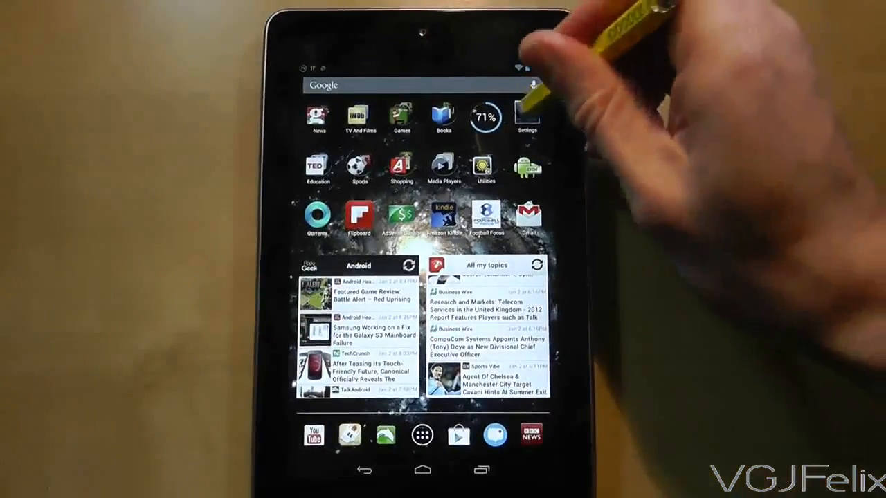
Step: Go from the home screen into Settings and then into the Wi-Fi network list
click(526, 114)
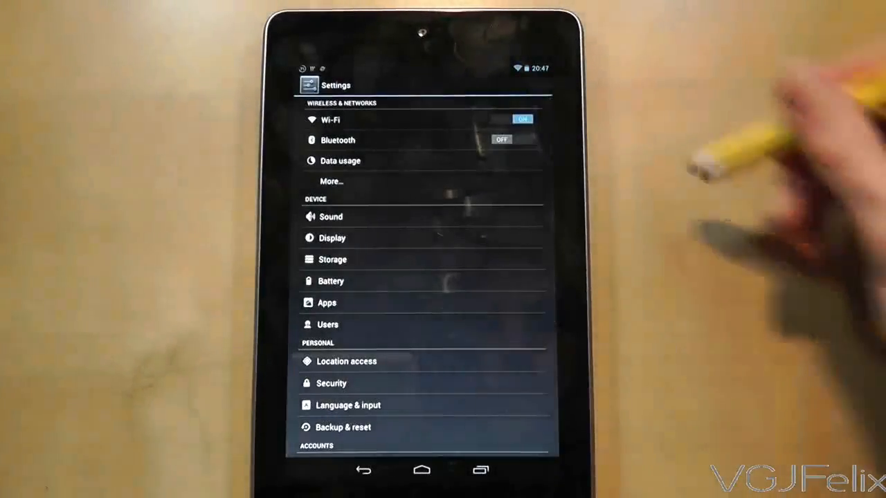
click(330, 120)
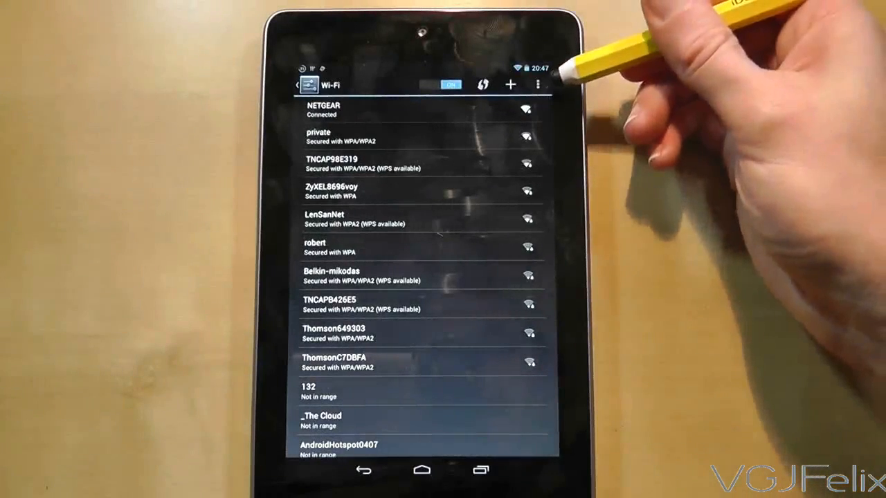
Step: Reach the Advanced Wi-Fi page via the overflow menu's Advanced entry
click(538, 85)
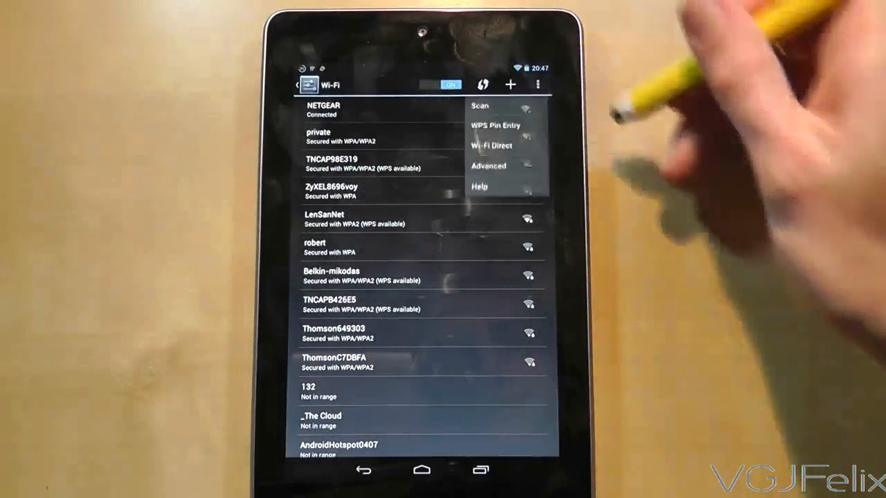
click(489, 165)
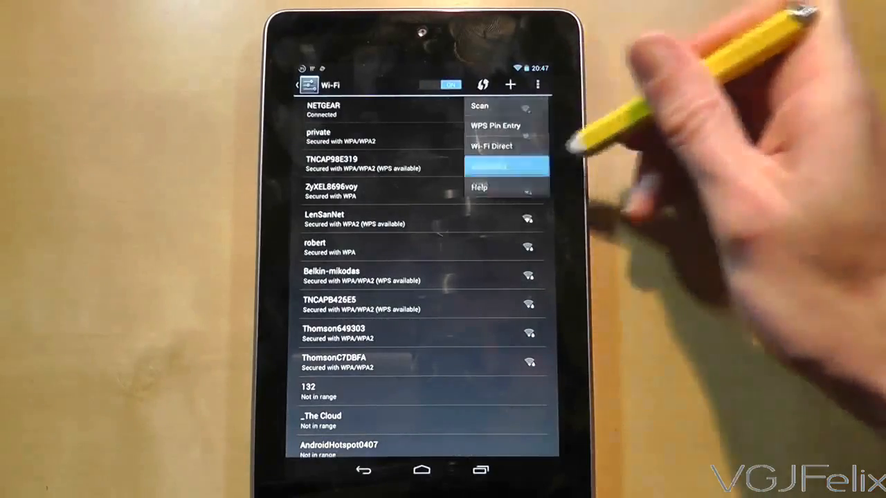
click(491, 166)
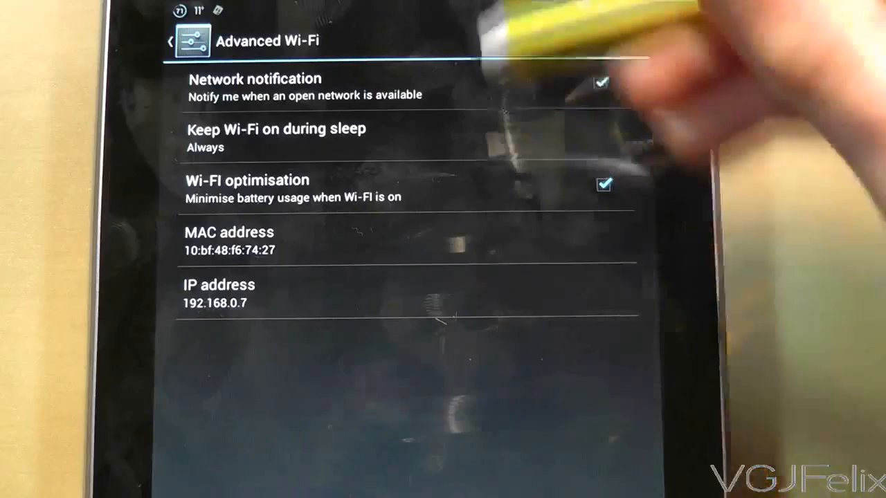
Step: Change Keep Wi-Fi on during sleep from Always to Never
click(276, 138)
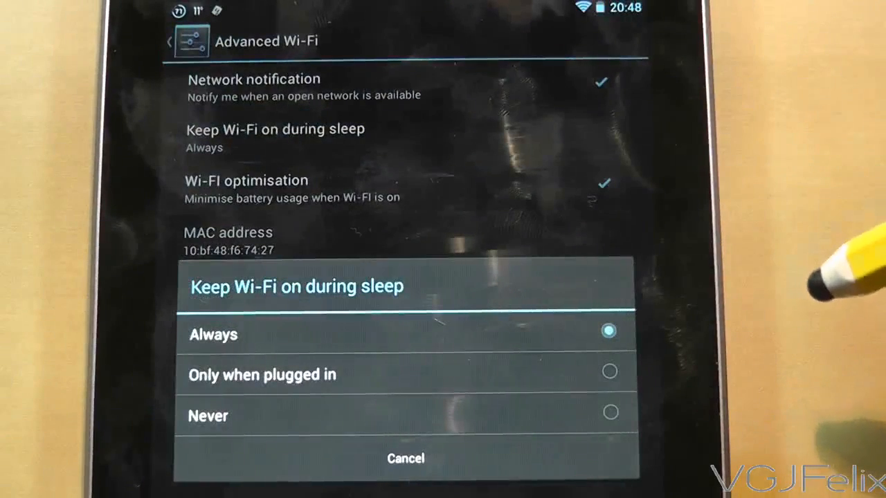
mouse_move(837, 305)
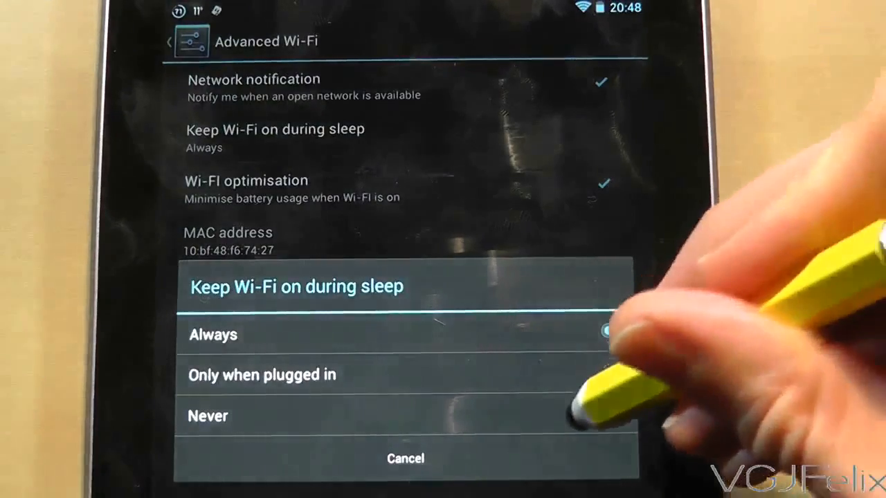
click(207, 416)
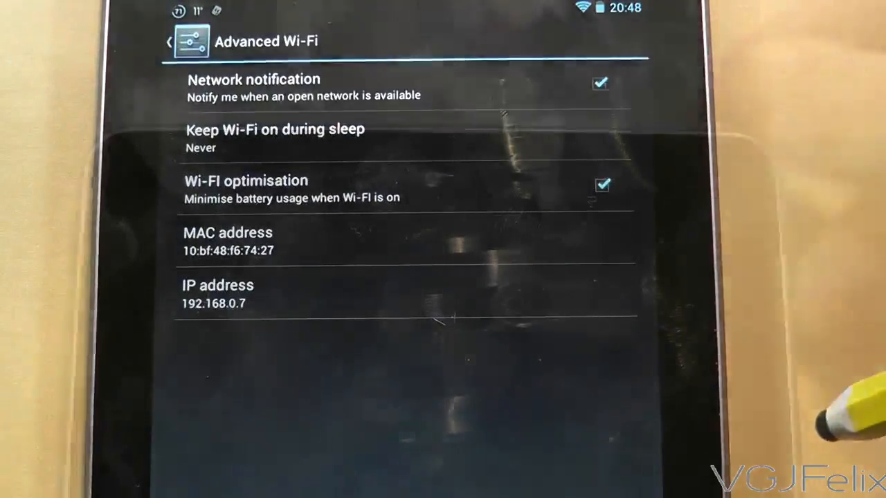